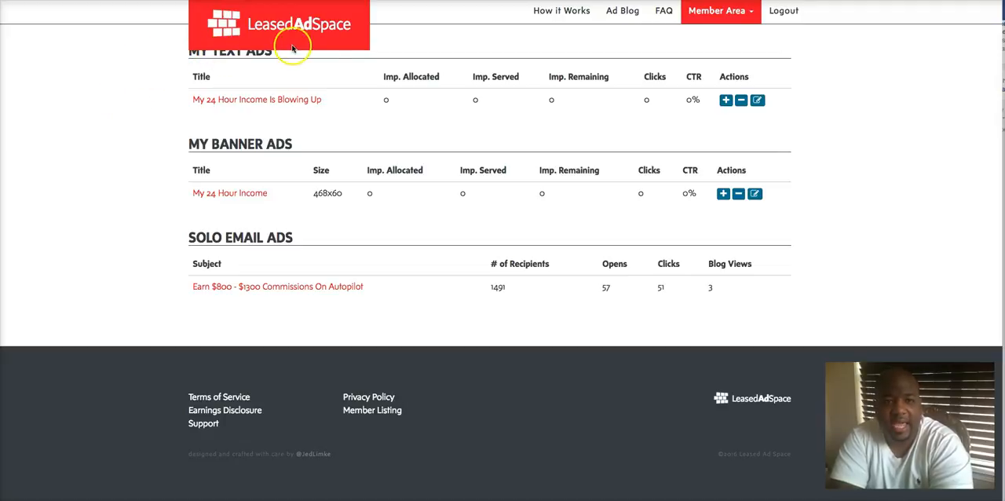
{"action": "mouse_move", "coordinate": [69, 98]}
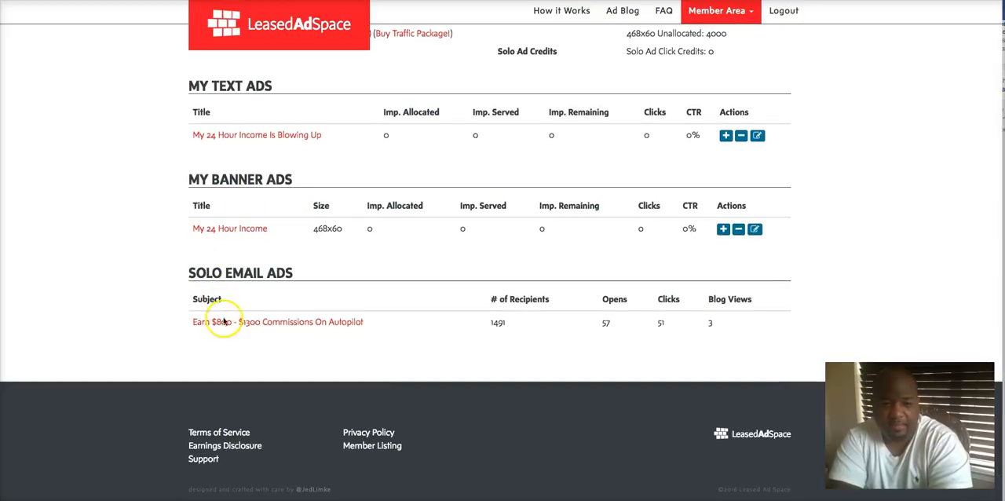
{"action": "mouse_move", "coordinate": [296, 329]}
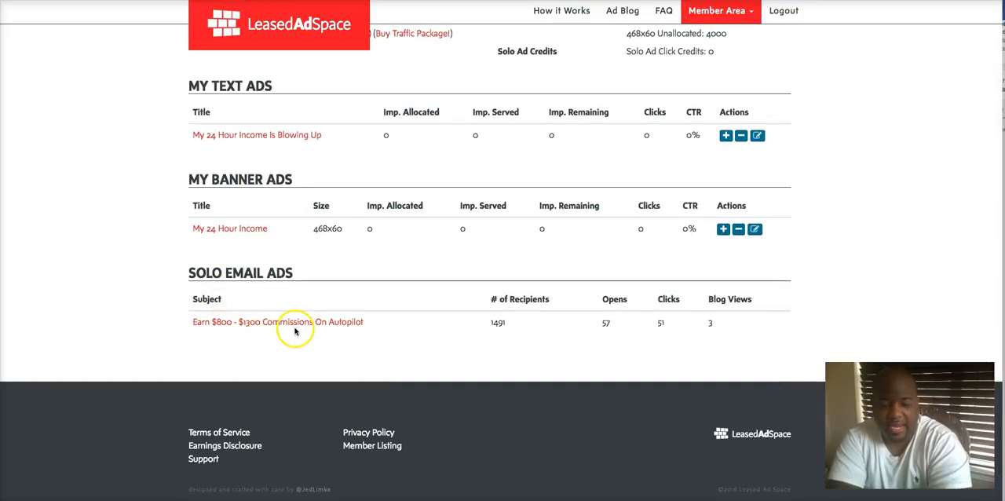
{"action": "mouse_move", "coordinate": [588, 326]}
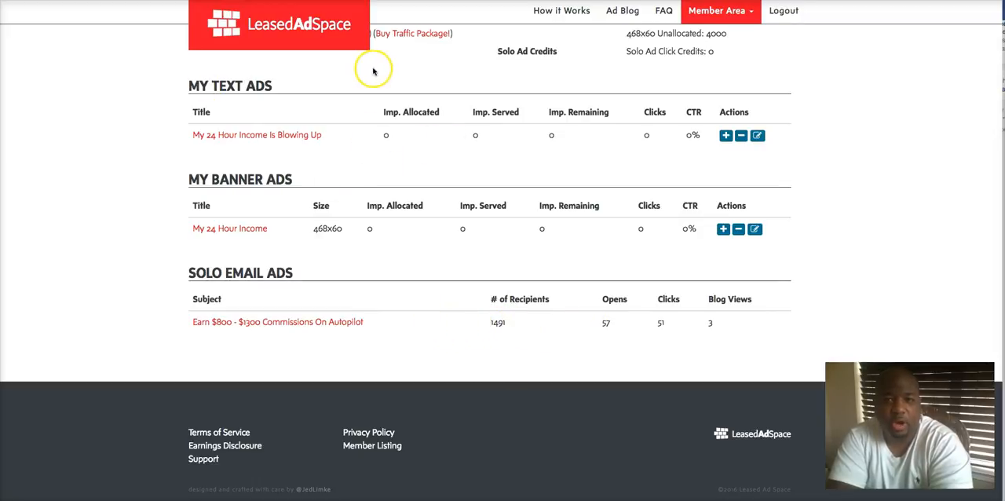
{"action": "mouse_move", "coordinate": [175, 108]}
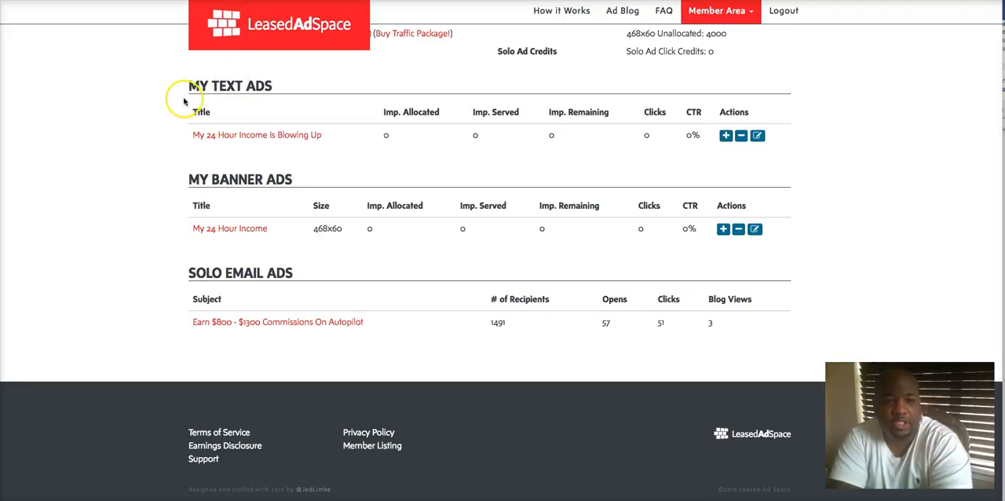
{"action": "mouse_move", "coordinate": [189, 287]}
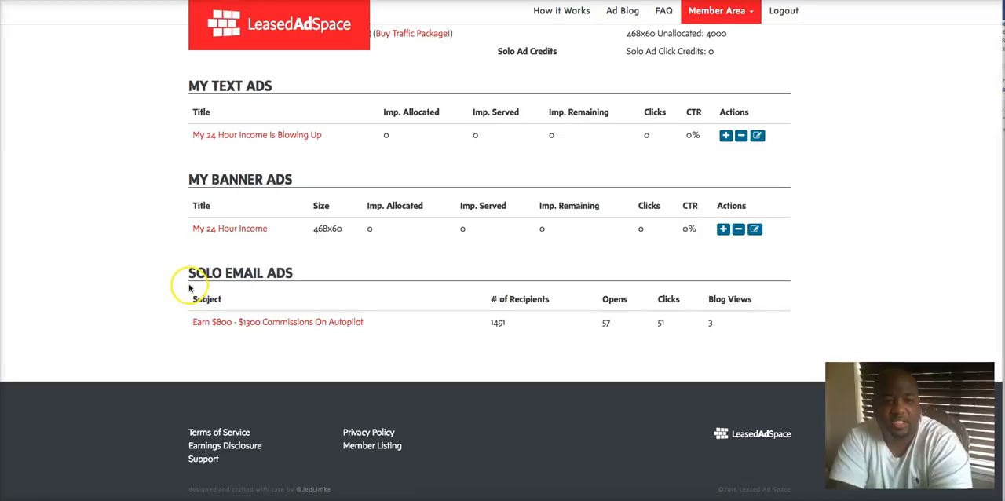
{"action": "mouse_move", "coordinate": [259, 288]}
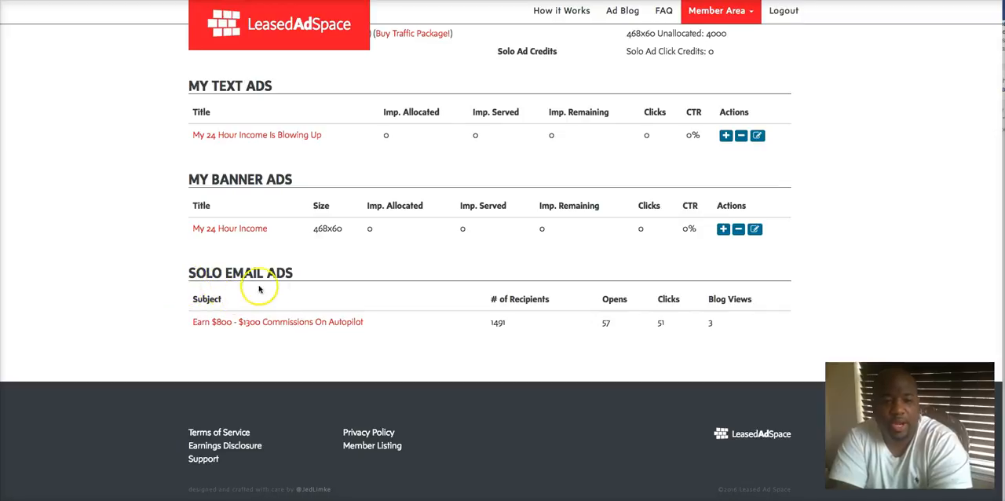
{"action": "mouse_move", "coordinate": [60, 183]}
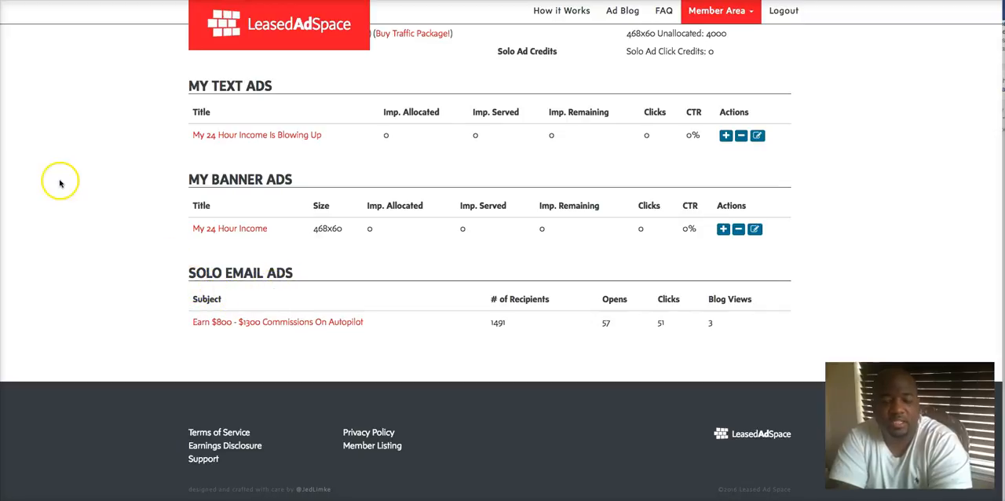
{"action": "mouse_move", "coordinate": [34, 135]}
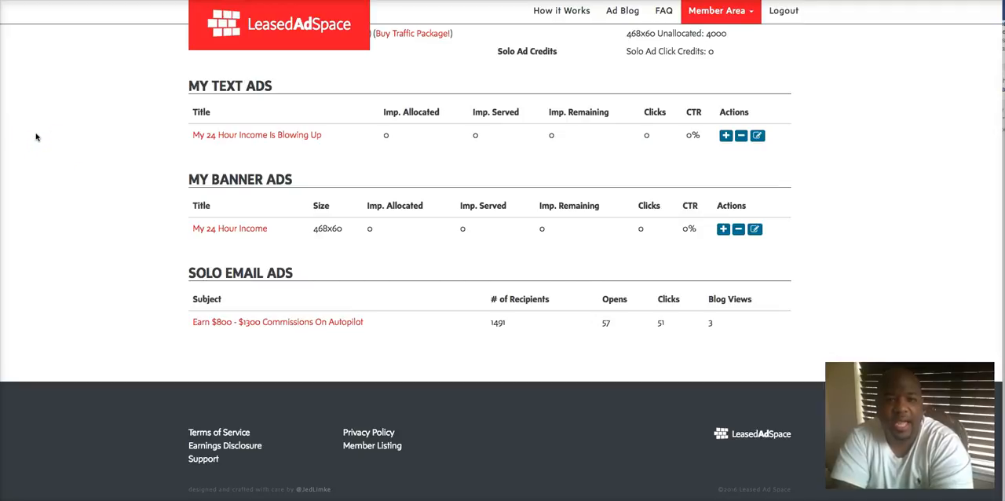
{"action": "mouse_move", "coordinate": [107, 242]}
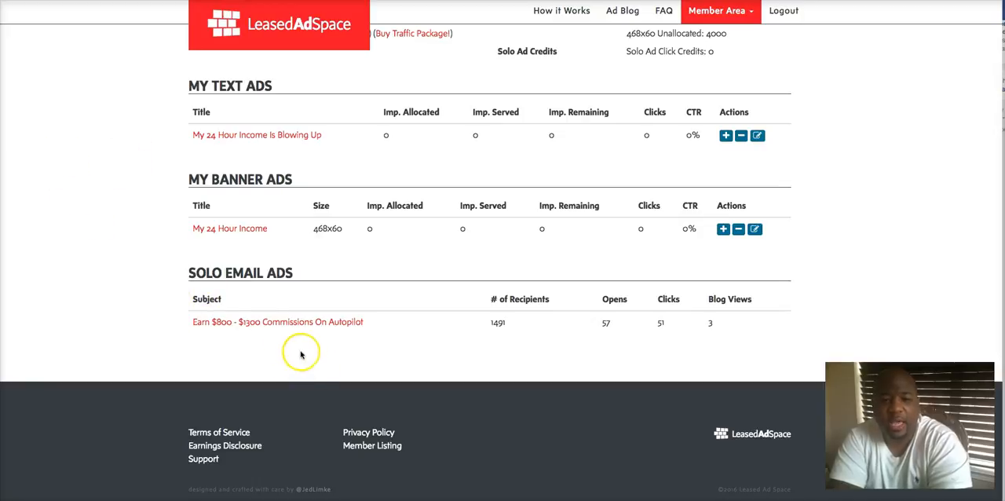
{"action": "mouse_move", "coordinate": [330, 311]}
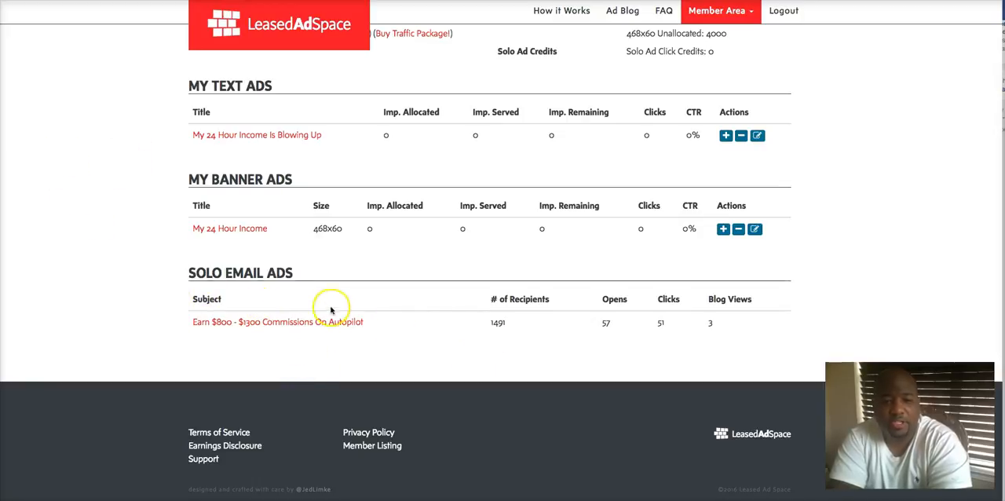
{"action": "mouse_move", "coordinate": [485, 333]}
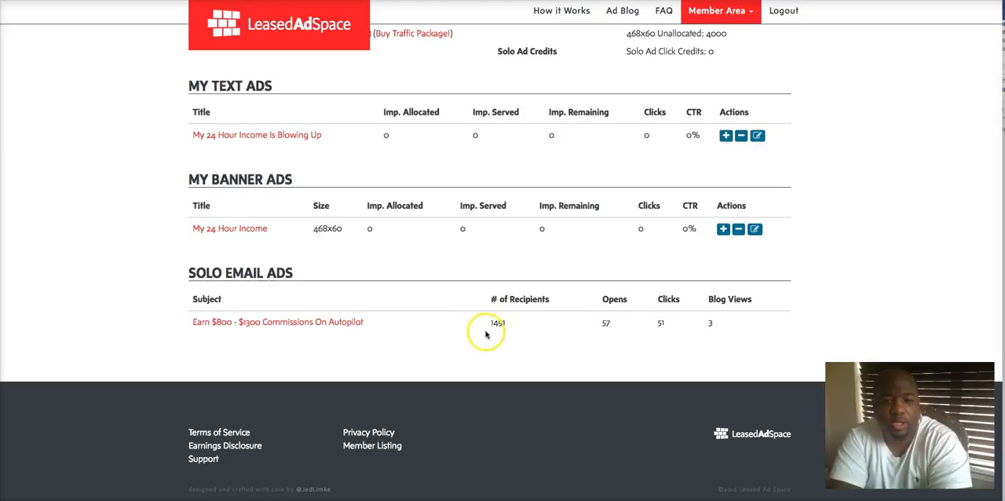
{"action": "mouse_move", "coordinate": [563, 333]}
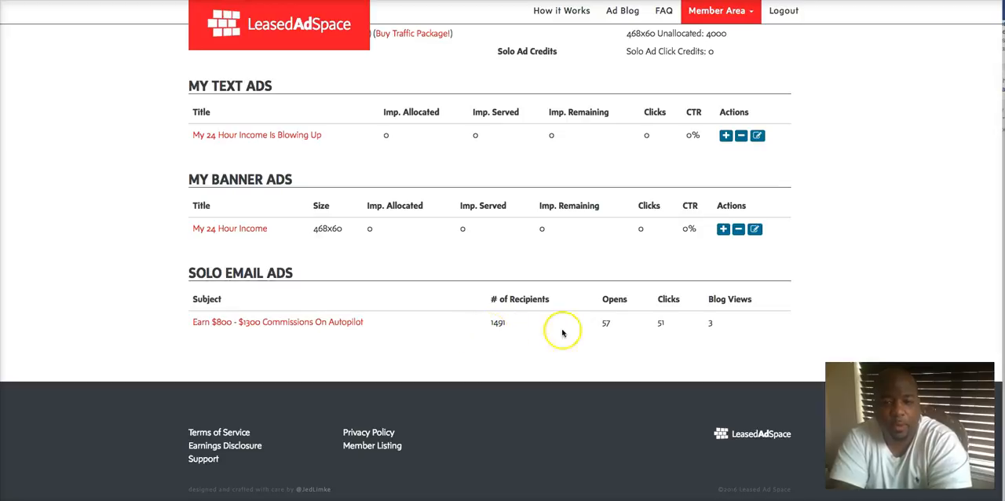
{"action": "mouse_move", "coordinate": [606, 330]}
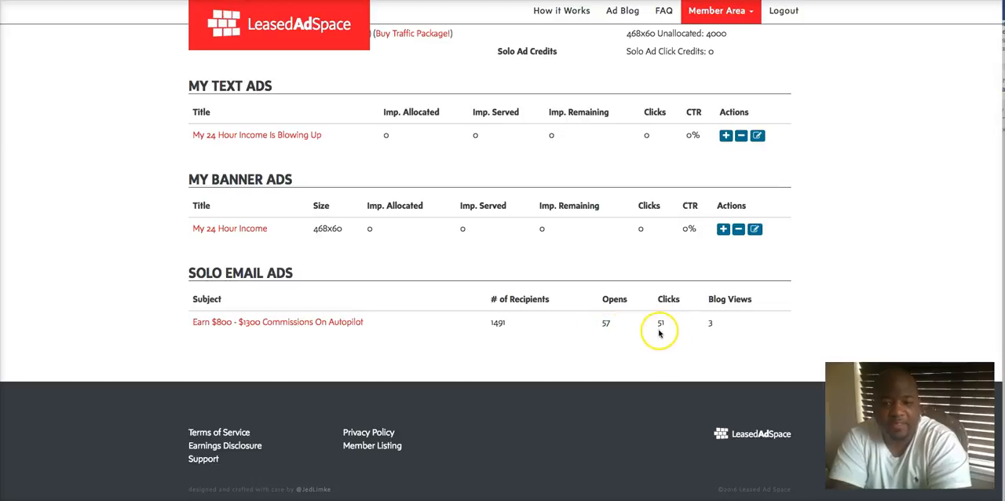
{"action": "mouse_move", "coordinate": [712, 329]}
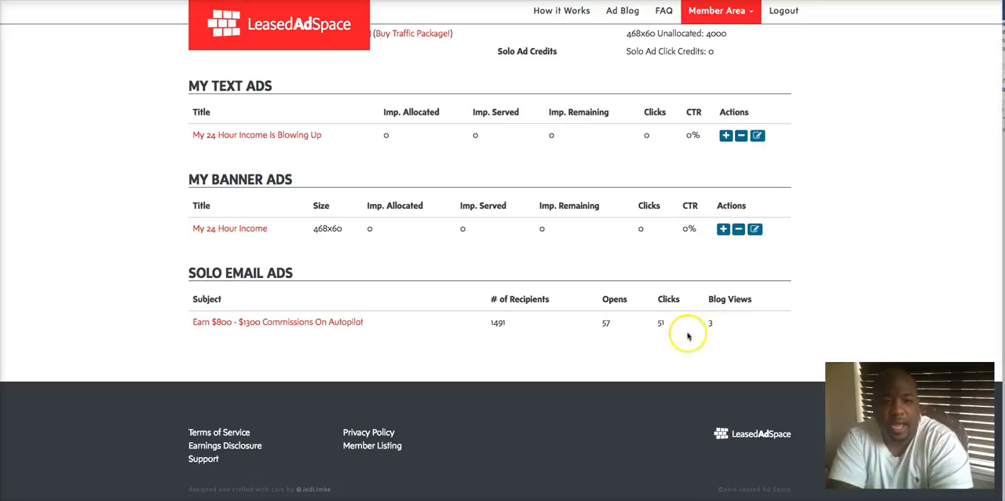
{"action": "mouse_move", "coordinate": [331, 333]}
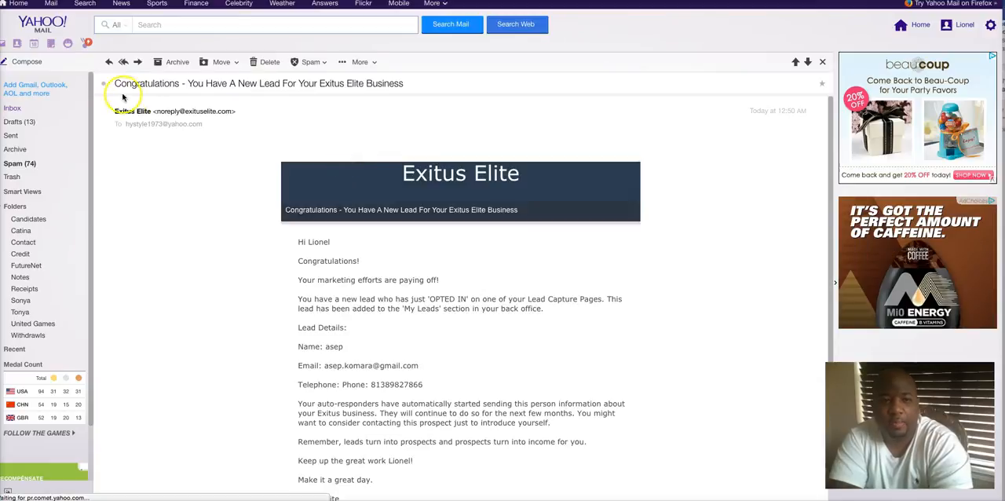
View the Exitus Elite 'You Have A New Lead' email and return to the LeasedAdSpace dashboard
{"action": "scroll", "scroll_direction": "down", "scroll_amount": 3}
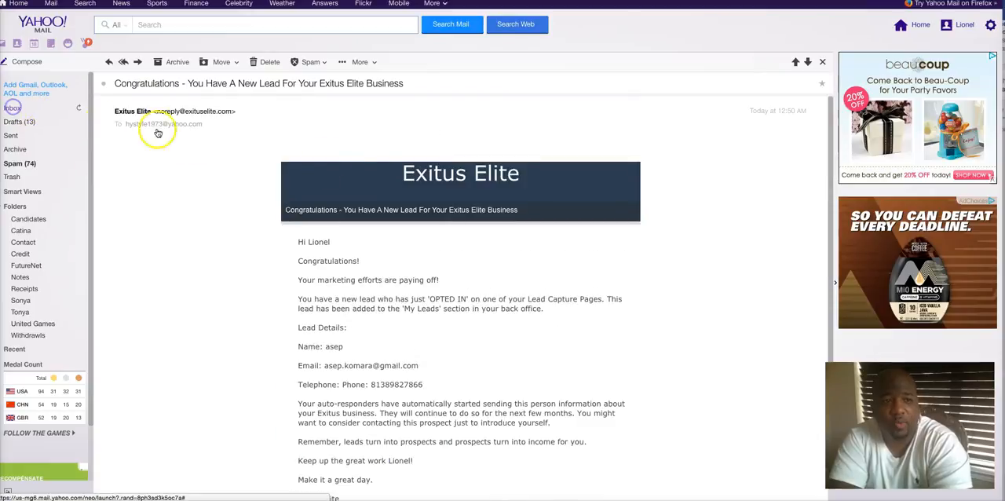
{"action": "left_click", "coordinate": [109, 62]}
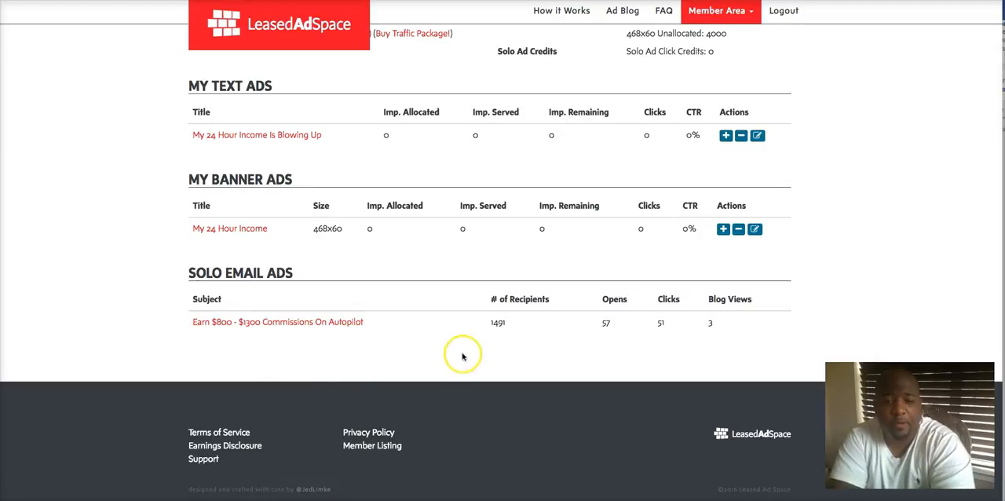
{"action": "mouse_move", "coordinate": [148, 165]}
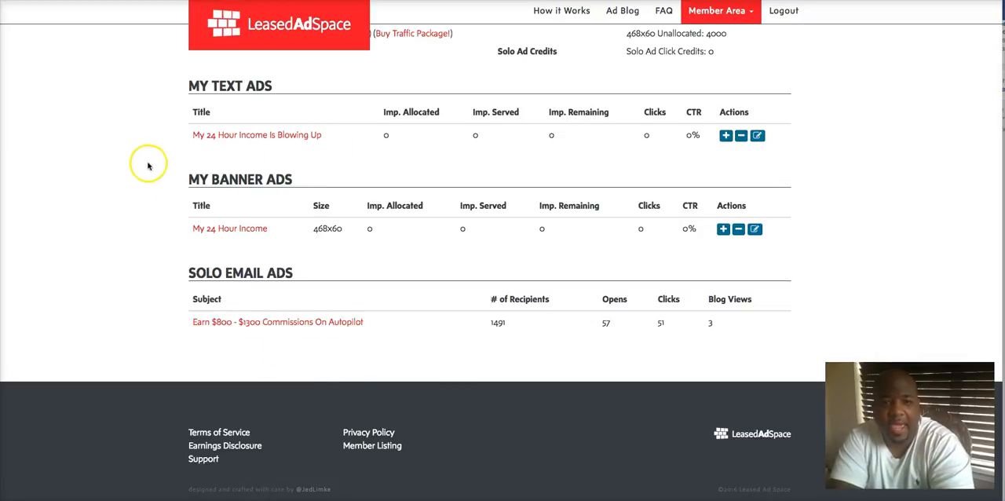
{"action": "mouse_move", "coordinate": [154, 110]}
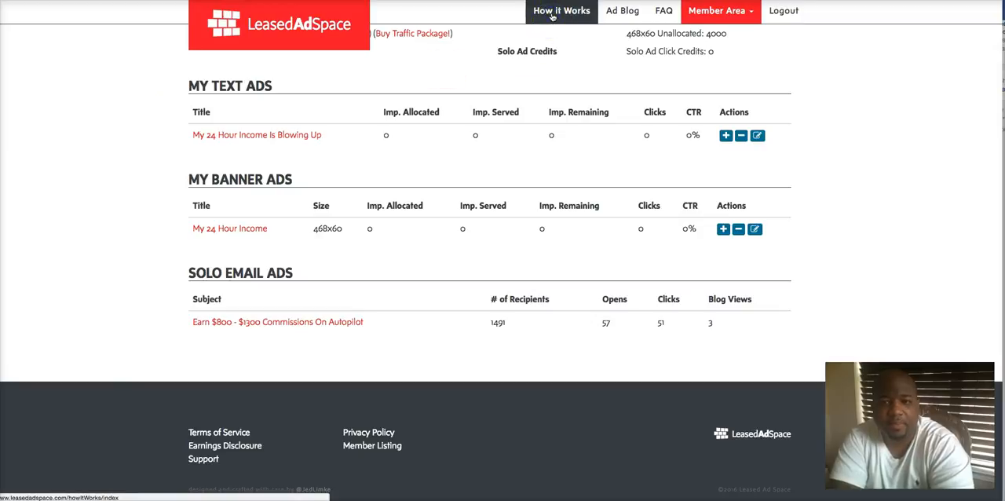
Browse the How it Works page down to the first traffic packages starting at the $7 Pearl
{"action": "left_click", "coordinate": [561, 9]}
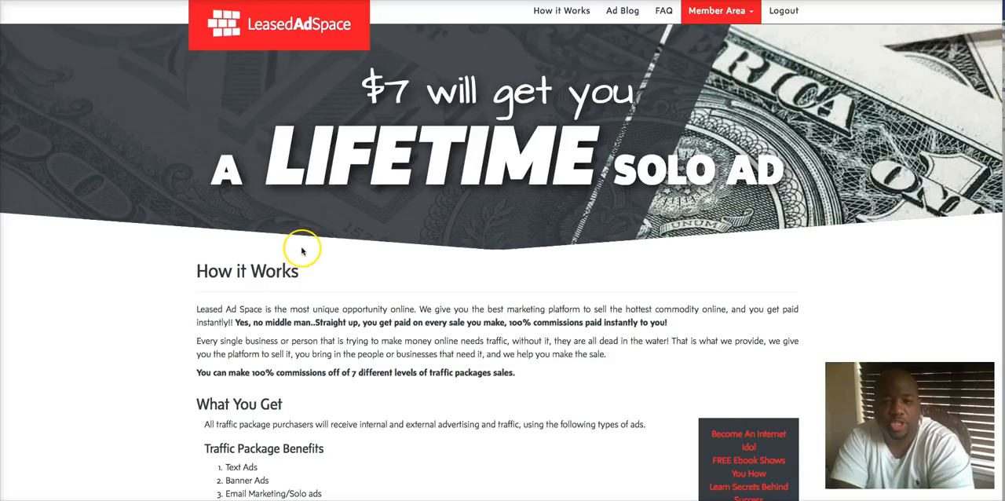
{"action": "scroll", "scroll_direction": "down", "scroll_amount": 3}
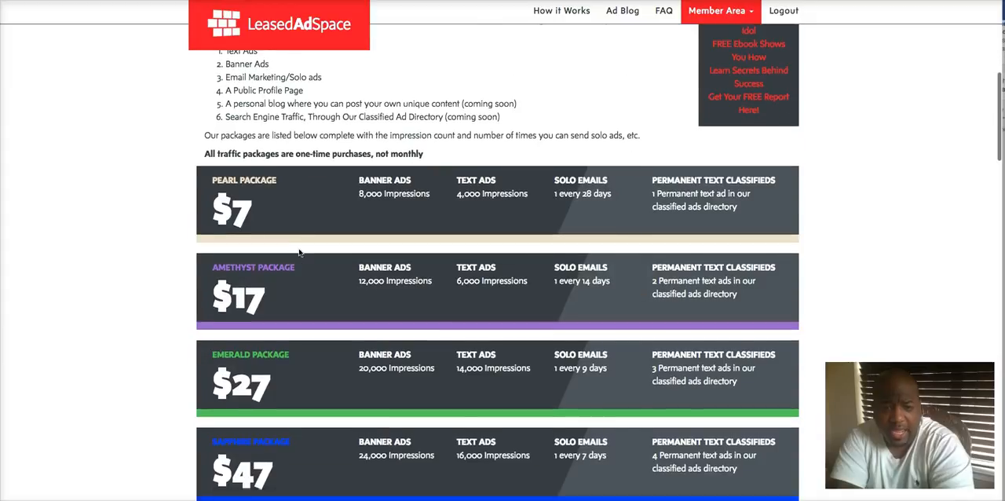
{"action": "scroll", "scroll_direction": "down", "scroll_amount": 3}
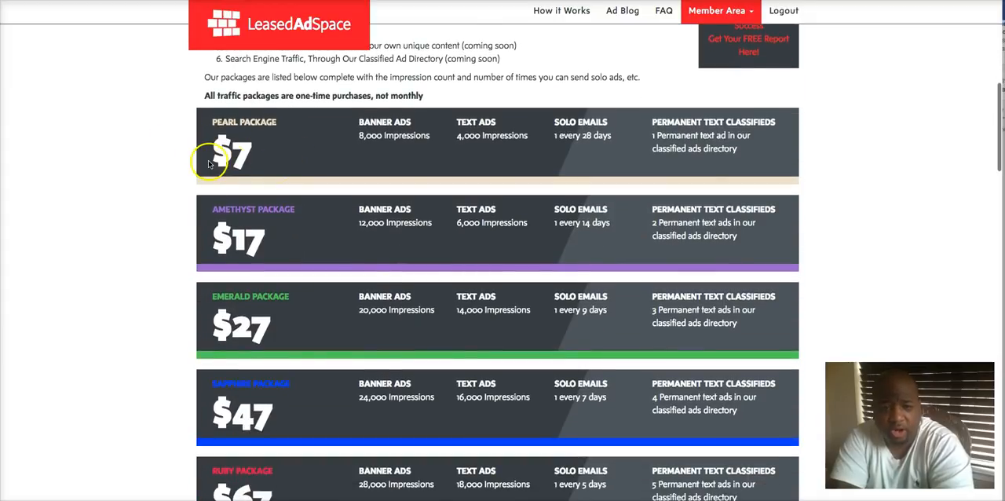
{"action": "mouse_move", "coordinate": [311, 154]}
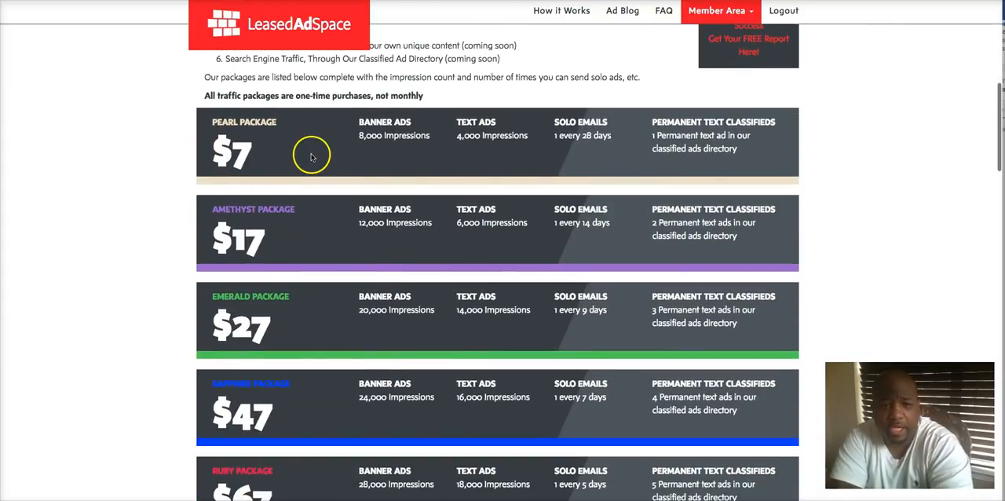
{"action": "scroll", "scroll_direction": "down", "scroll_amount": 3}
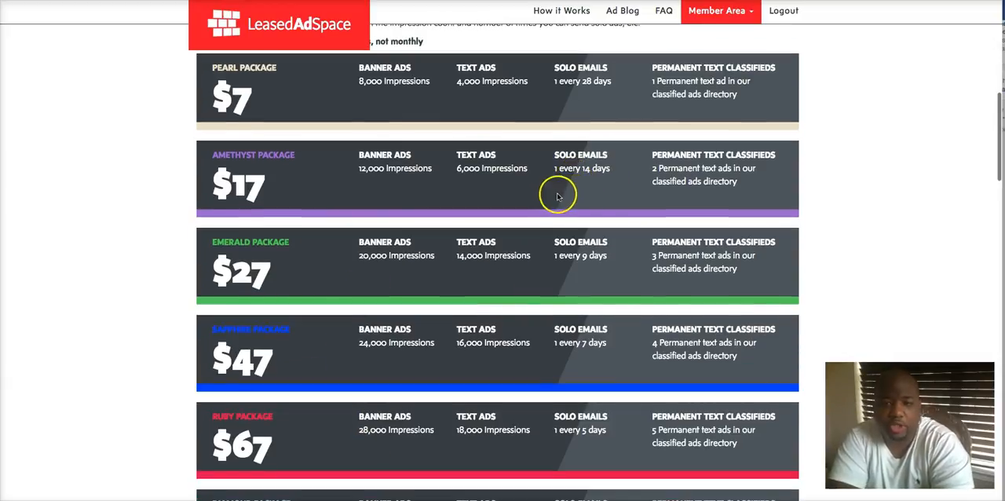
{"action": "mouse_move", "coordinate": [581, 305]}
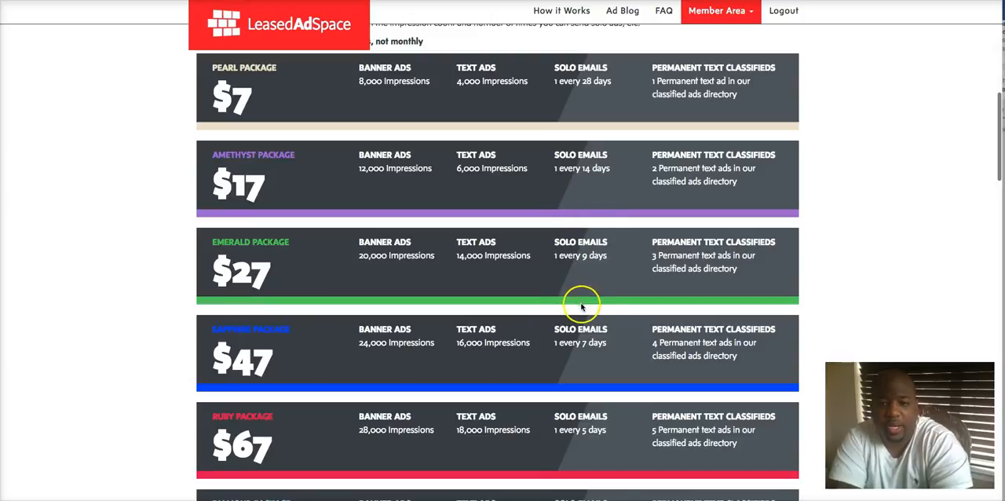
Continue down the package tiers to the $147 Red Diamond package, then head back up
{"action": "scroll", "scroll_direction": "down", "scroll_amount": 3}
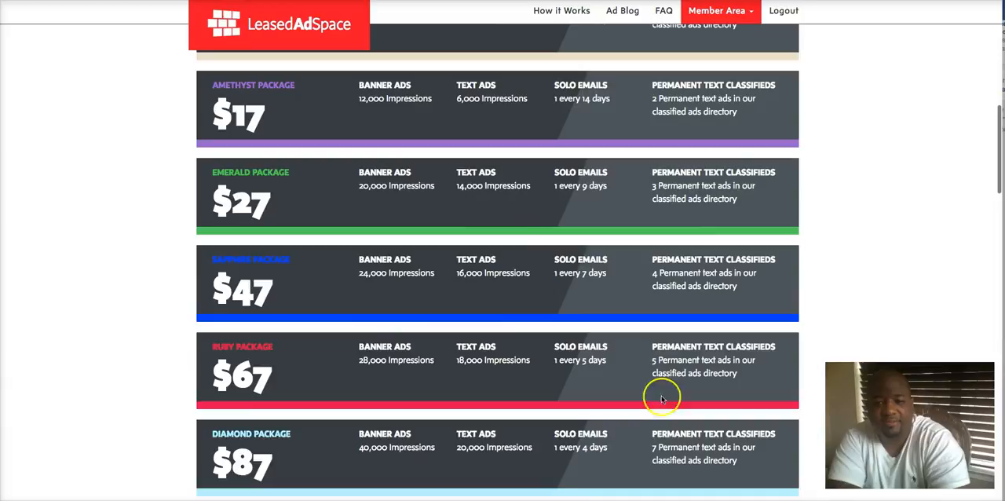
{"action": "scroll", "scroll_direction": "down", "scroll_amount": 3}
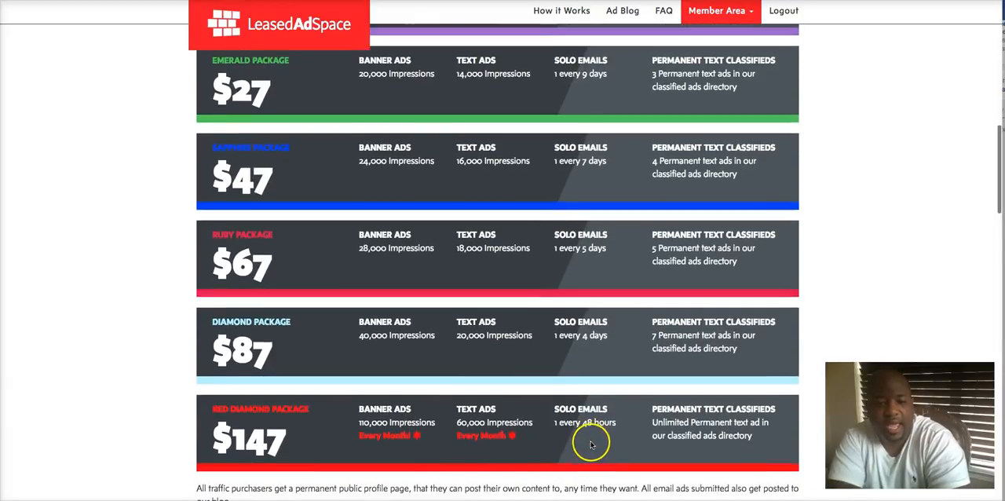
{"action": "scroll", "scroll_direction": "down", "scroll_amount": 3}
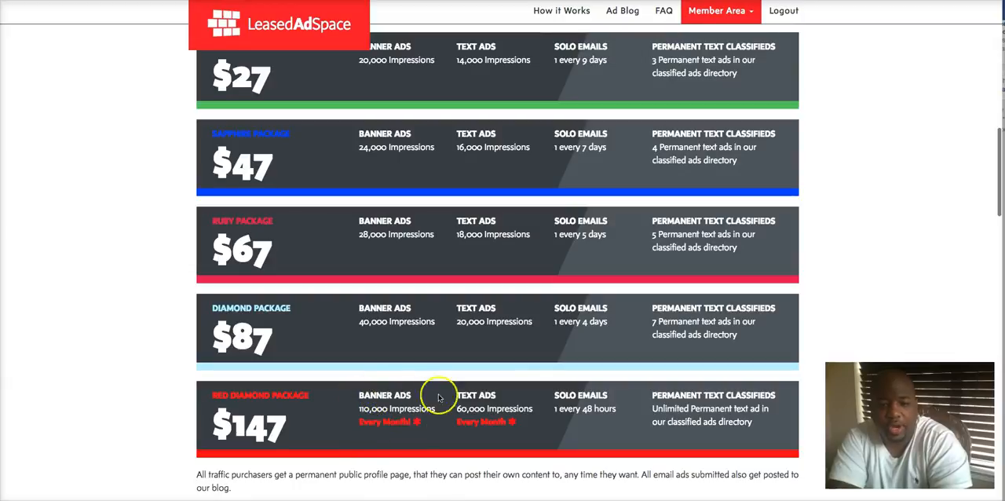
{"action": "mouse_move", "coordinate": [393, 436]}
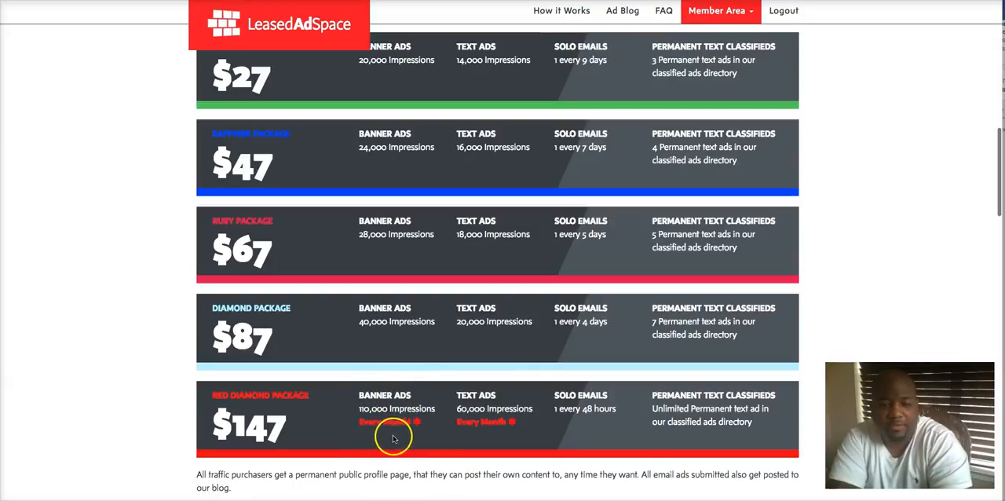
{"action": "mouse_move", "coordinate": [438, 417]}
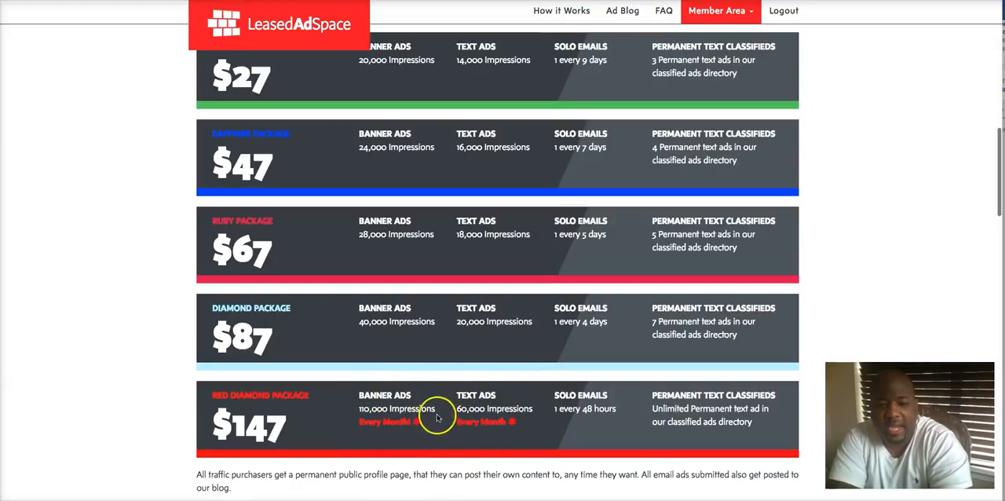
{"action": "mouse_move", "coordinate": [400, 430]}
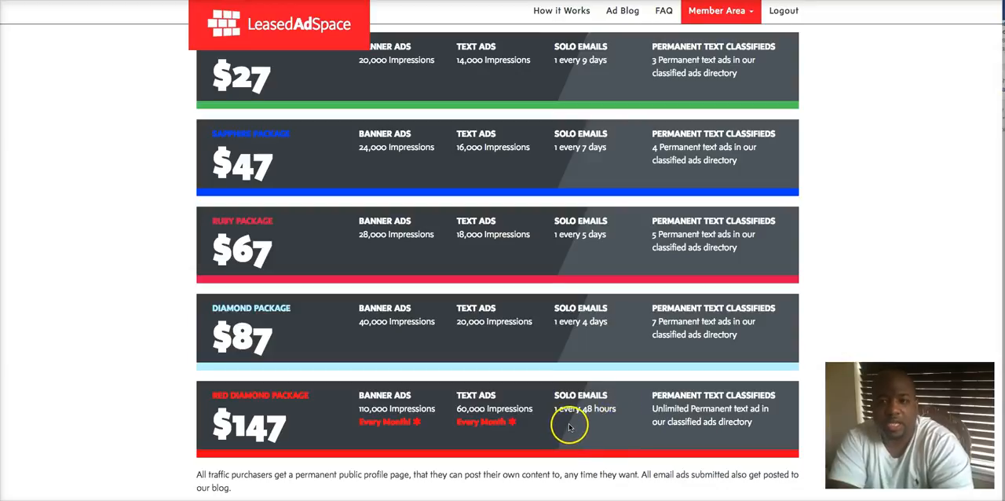
{"action": "mouse_move", "coordinate": [104, 236]}
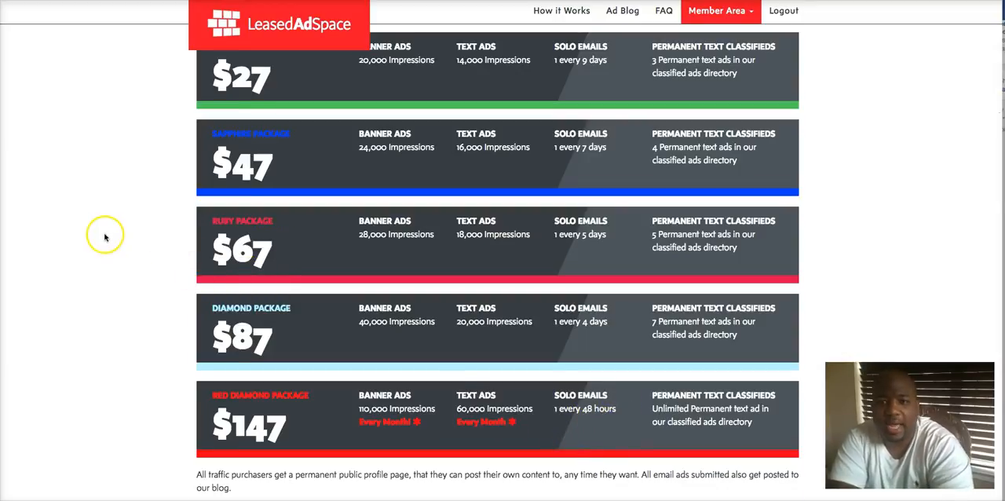
{"action": "scroll", "scroll_direction": "up", "scroll_amount": 3}
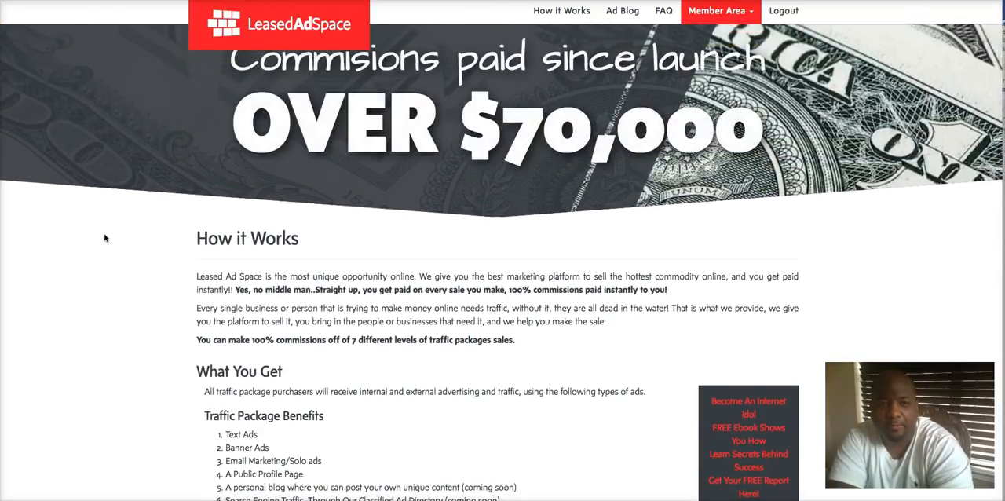
Move from the How it Works heading back down toward the package list
{"action": "scroll", "scroll_direction": "down", "scroll_amount": 3}
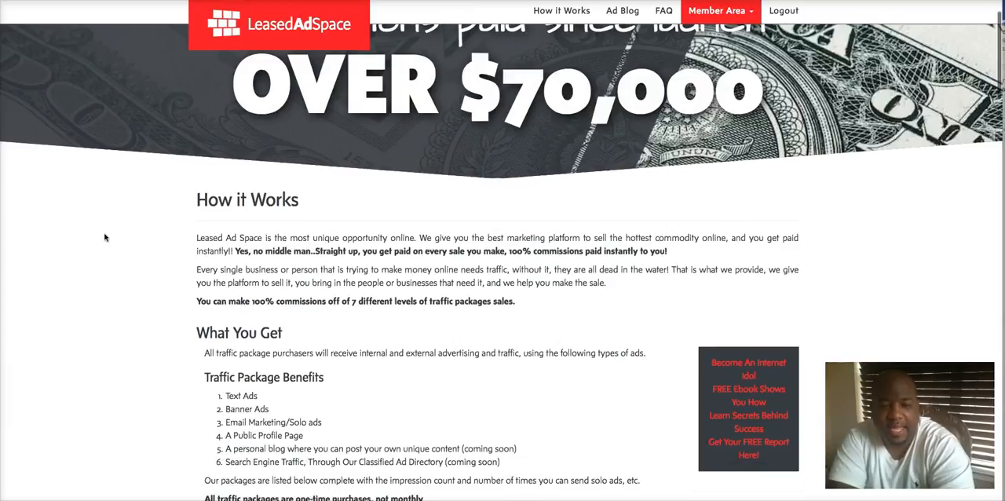
{"action": "scroll", "scroll_direction": "down", "scroll_amount": 3}
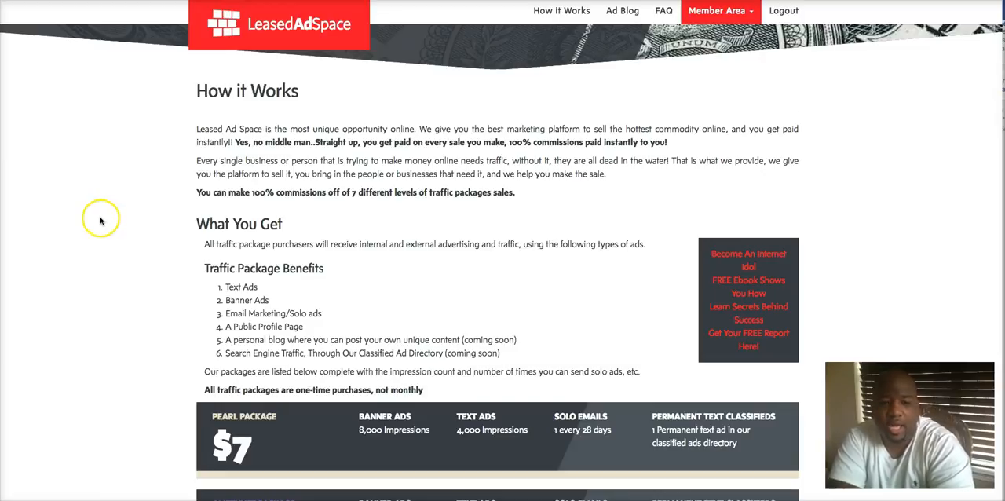
{"action": "scroll", "scroll_direction": "down", "scroll_amount": 3}
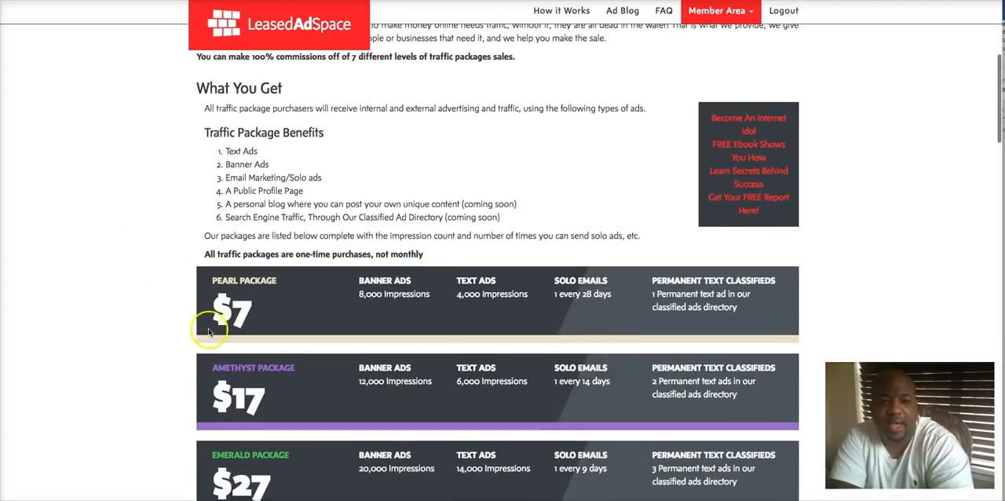
{"action": "scroll", "scroll_direction": "down", "scroll_amount": 3}
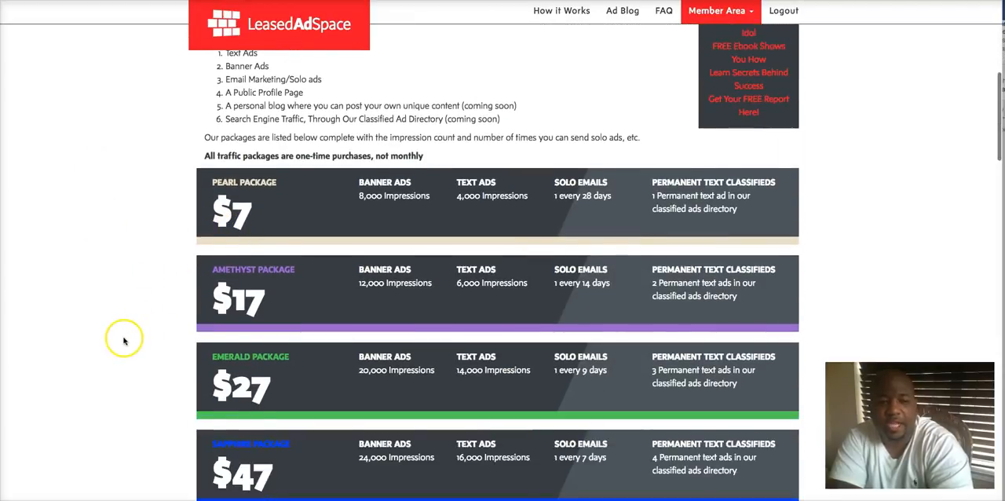
{"action": "scroll", "scroll_direction": "down", "scroll_amount": 3}
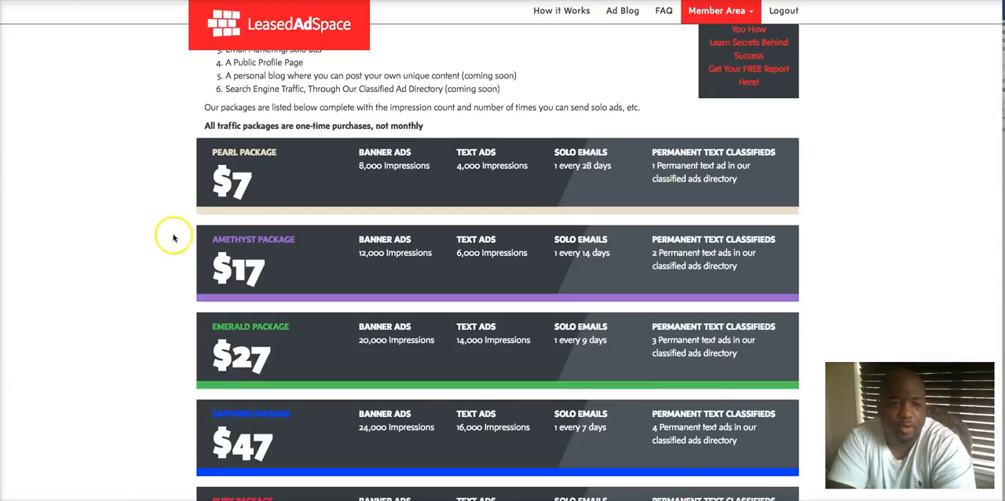
Revisit the Pearl, Amethyst, Emerald and $47 package rows with their benefits
{"action": "scroll", "scroll_direction": "down", "scroll_amount": 3}
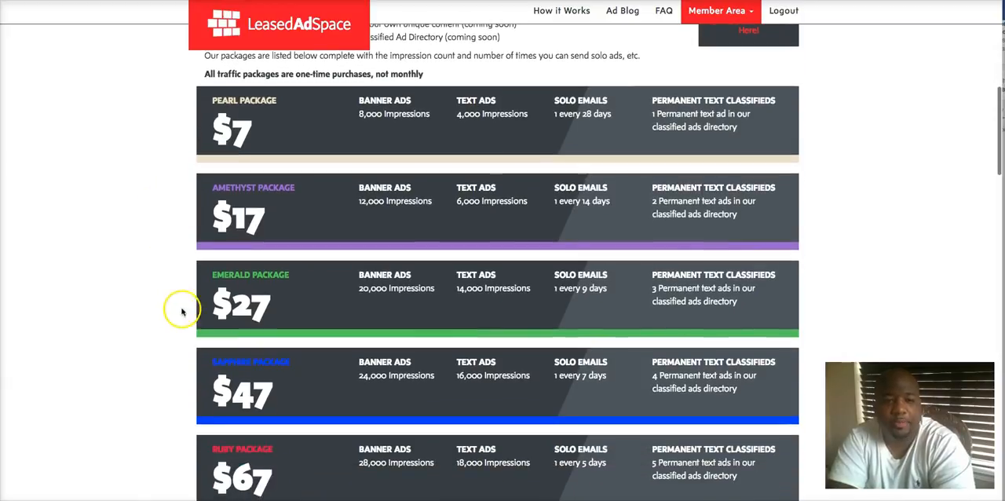
{"action": "mouse_move", "coordinate": [75, 149]}
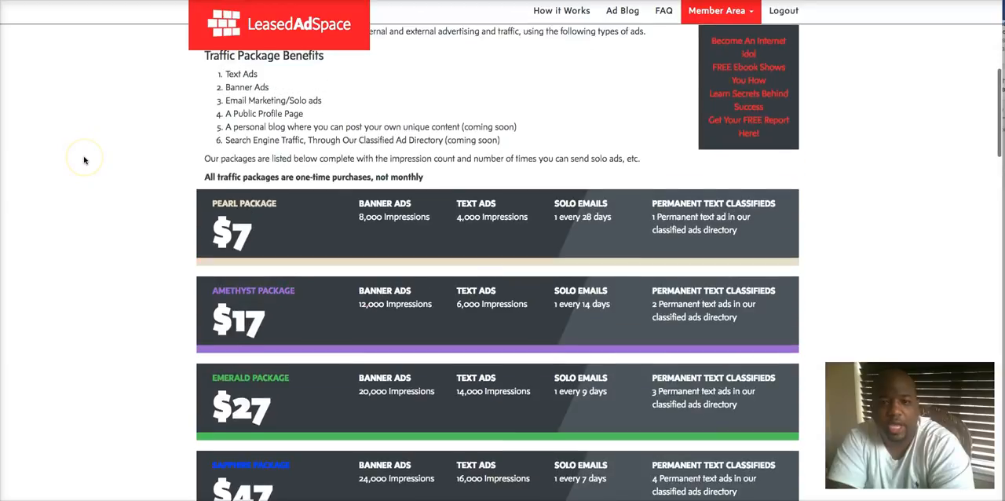
{"action": "scroll", "scroll_direction": "up", "scroll_amount": 3}
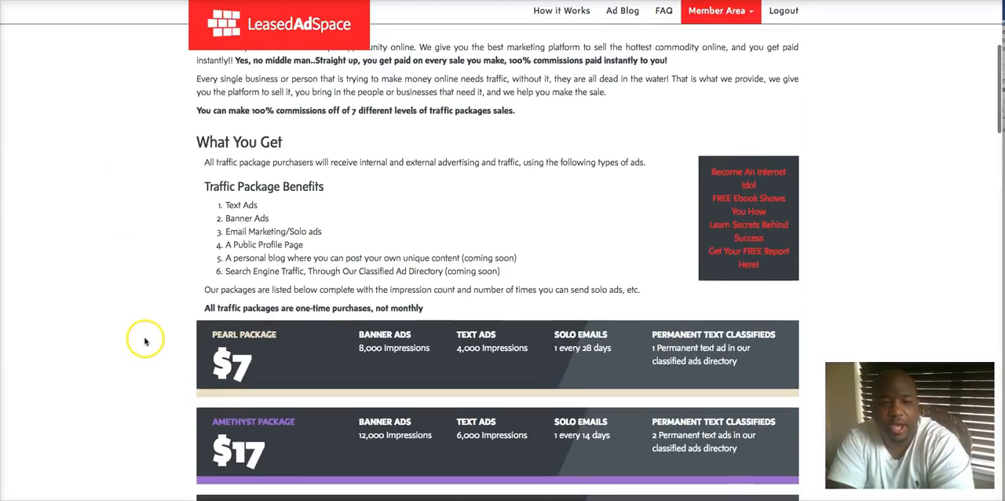
{"action": "scroll", "scroll_direction": "down", "scroll_amount": 3}
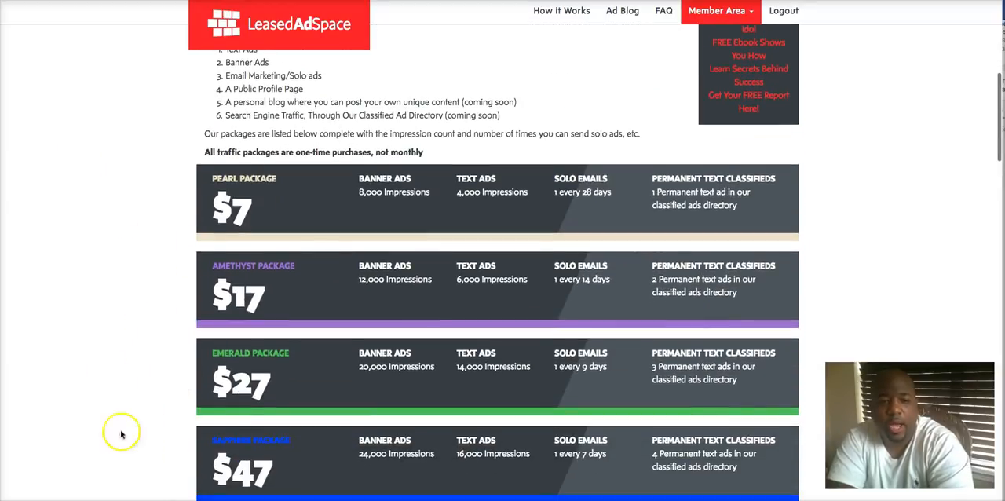
{"action": "mouse_move", "coordinate": [127, 345]}
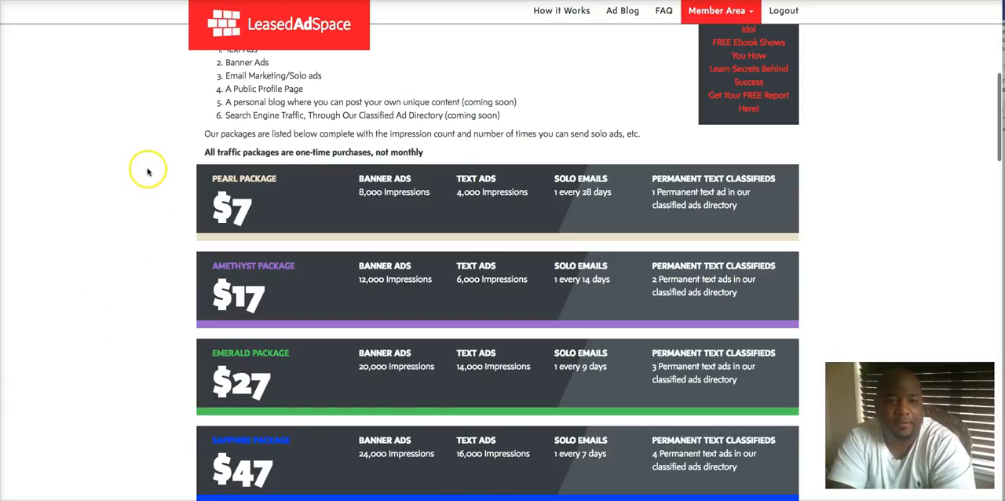
{"action": "scroll", "scroll_direction": "down", "scroll_amount": 3}
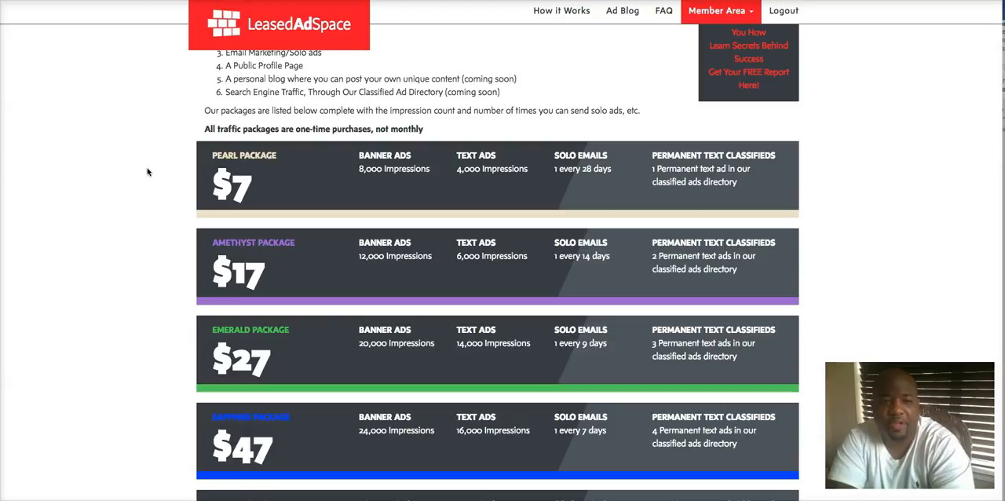